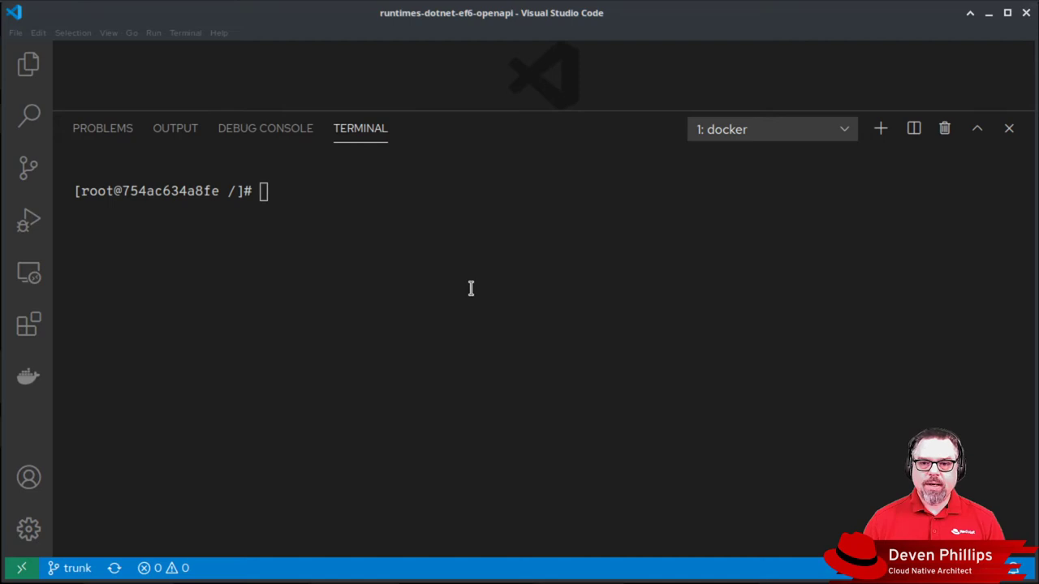
Step: Run 'yum install dotnet-sdk-3.1', confirm with 'y', and let the 13 packages finish installing
{"action": "type", "text": "yum install dotnet-sdk-3.1"}
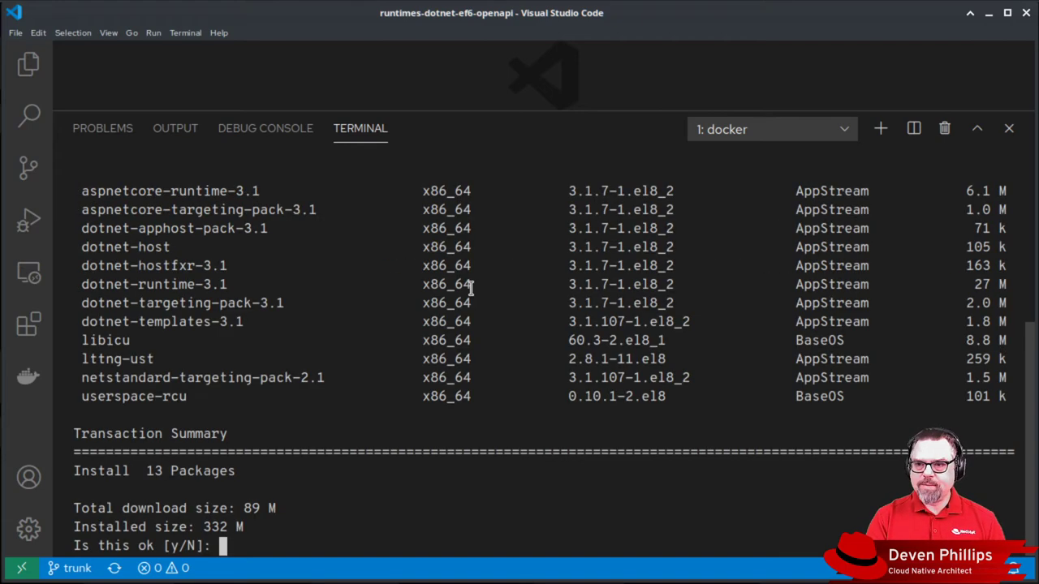
{"action": "type", "text": "y"}
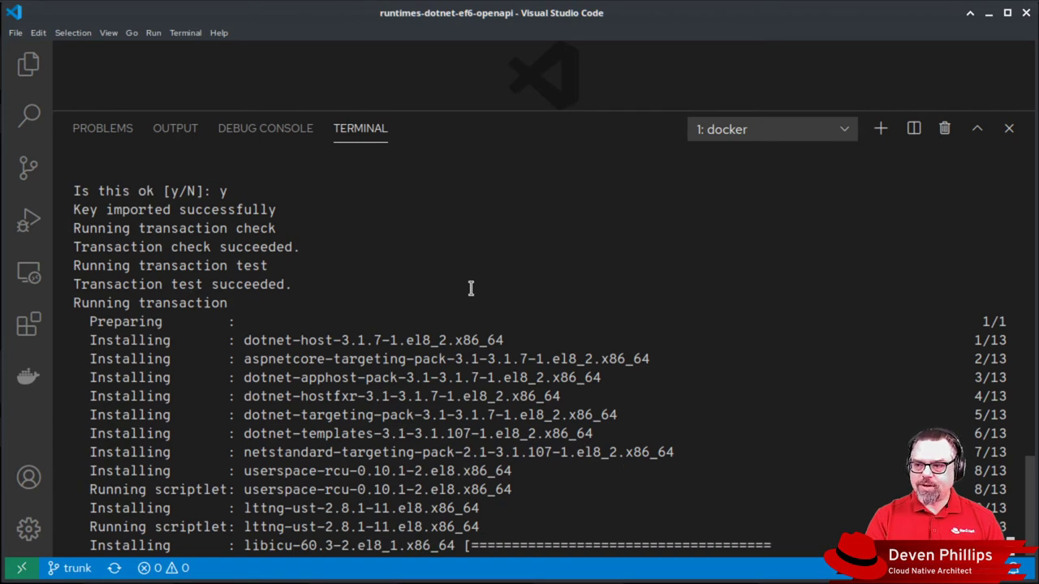
{"action": "scroll", "scroll_direction": "down", "scroll_amount": 3}
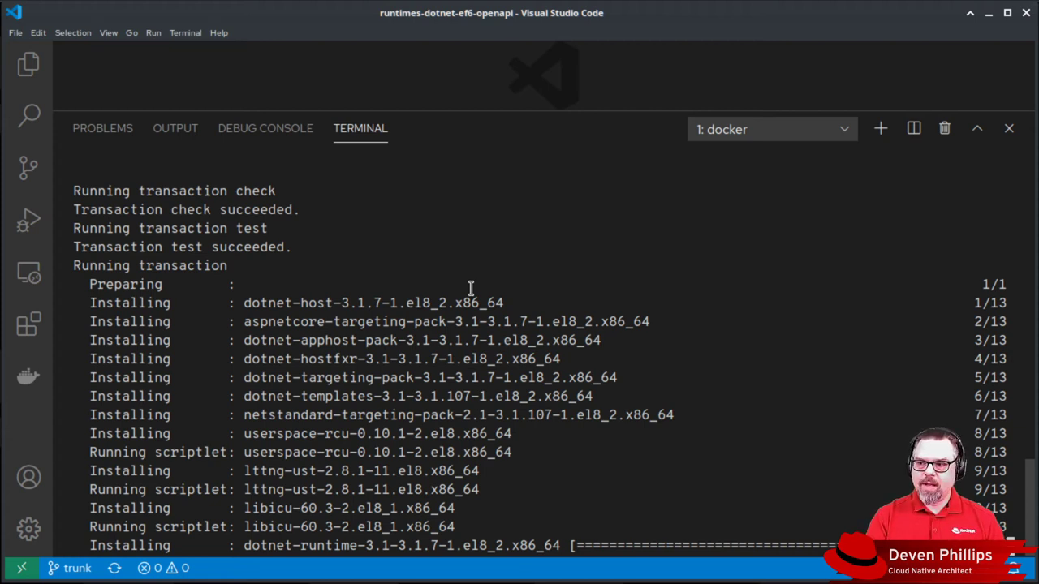
{"action": "scroll", "scroll_direction": "down", "scroll_amount": 3}
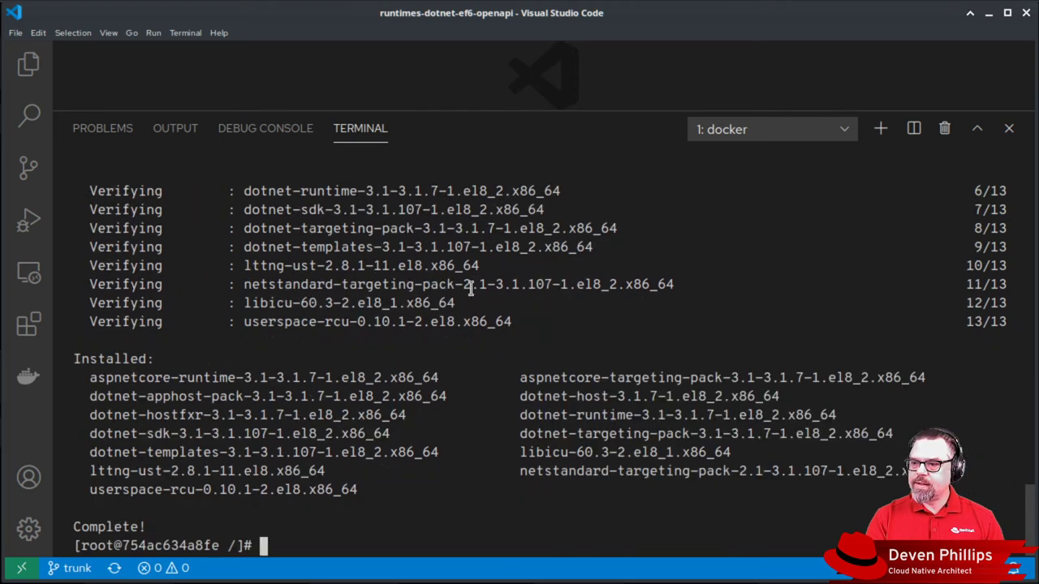
Step: Run 'dotnet --list-sdks' and highlight the installed version 3.1.107
{"action": "type", "text": "dotnet"}
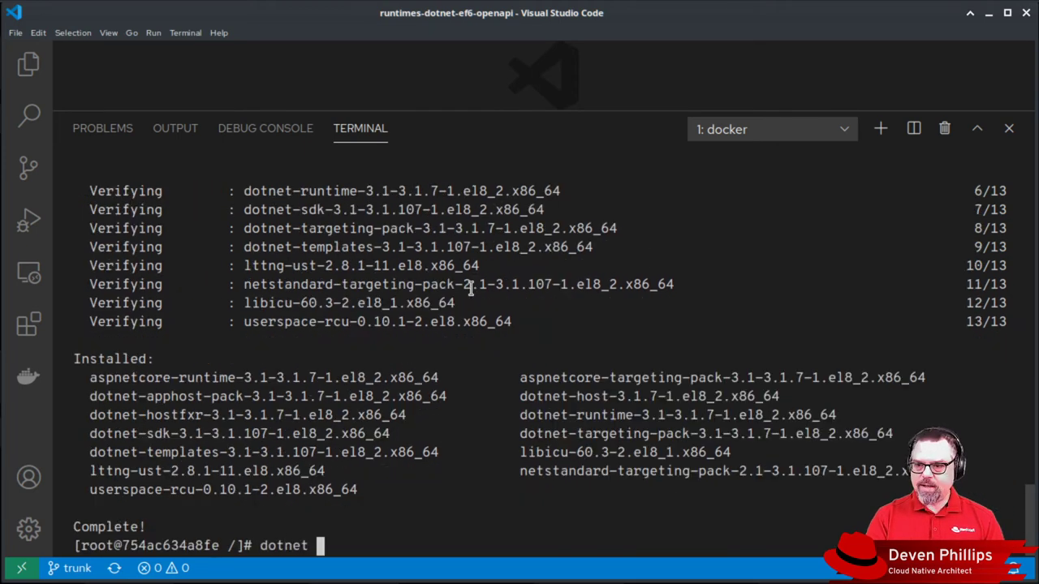
{"action": "type", "text": "--li"}
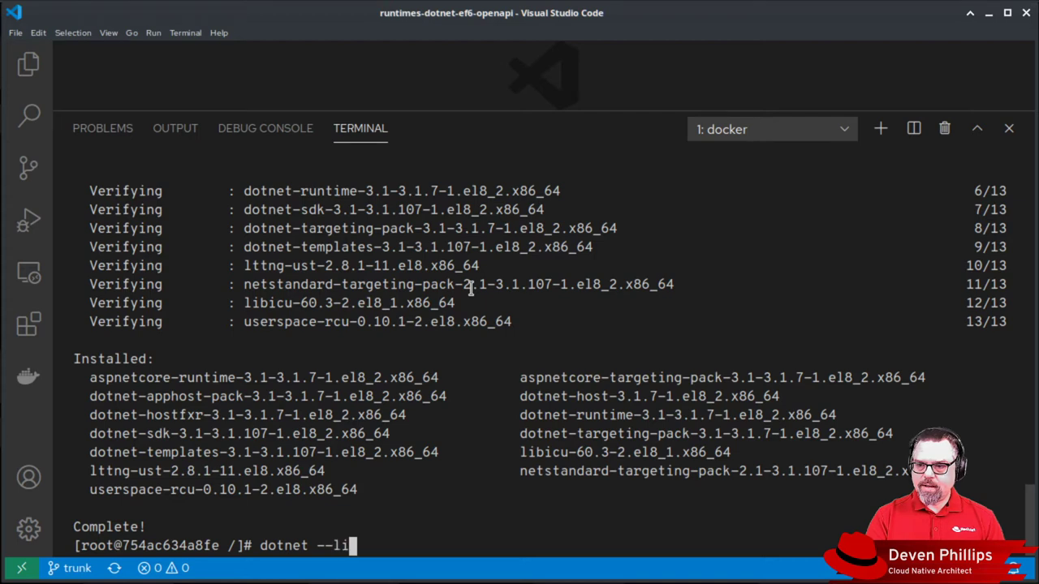
{"action": "type", "text": "st-sdj"}
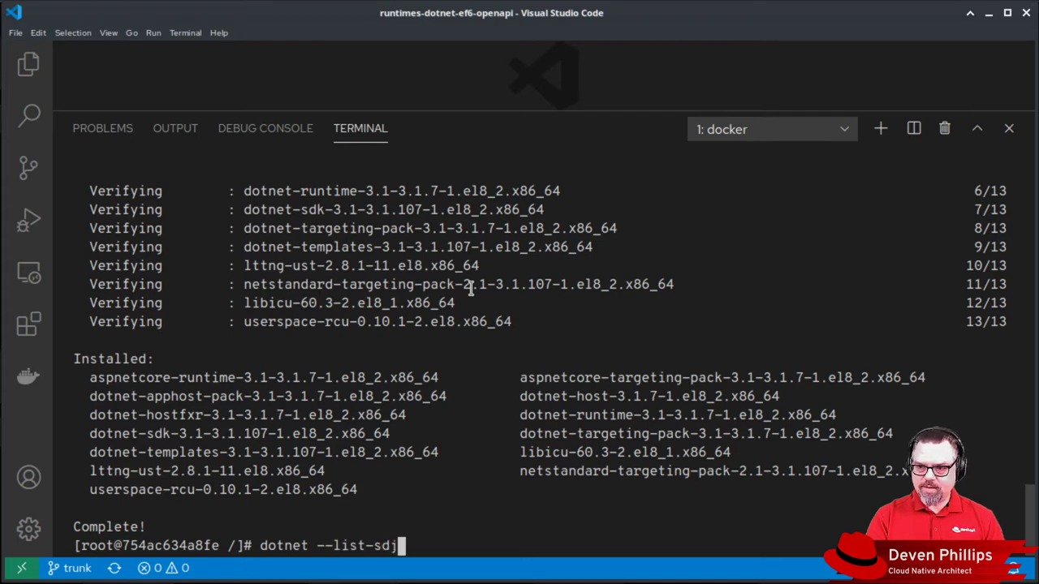
{"action": "type", "text": "ks"}
{"action": "key", "text": "Return"}
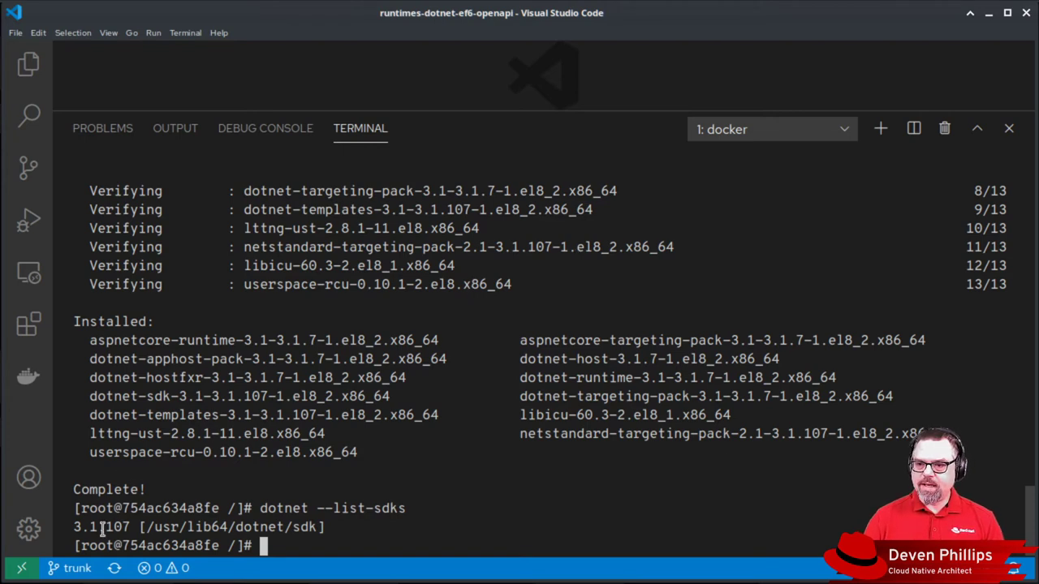
{"action": "double_click", "coordinate": [101, 526]}
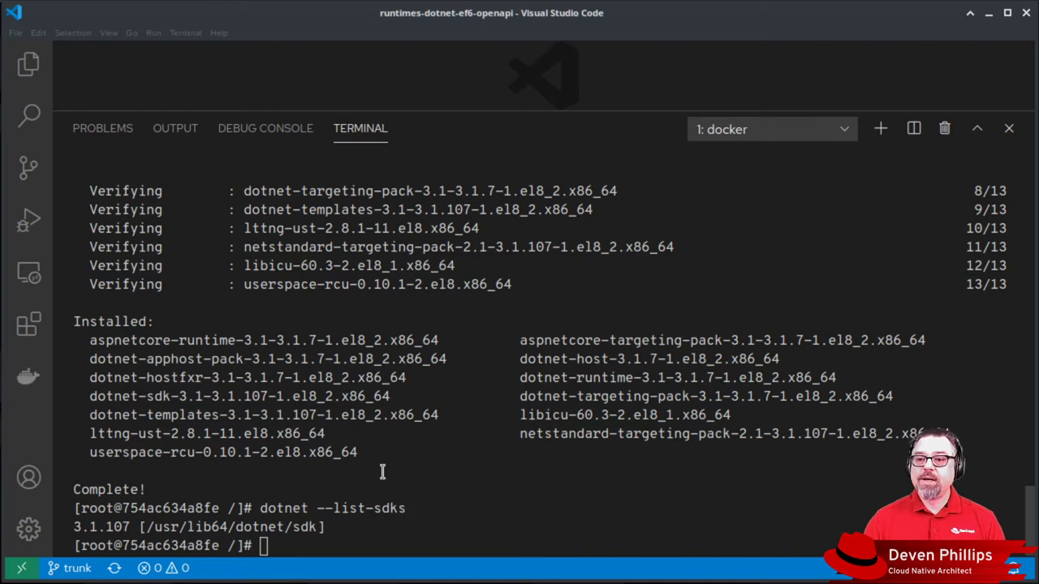
Step: Run 'dotnet tool install --global dotnet-ef' to install the EF tool version 3.1.9
{"action": "type", "text": "dotnet tool install --global dotnet-ef"}
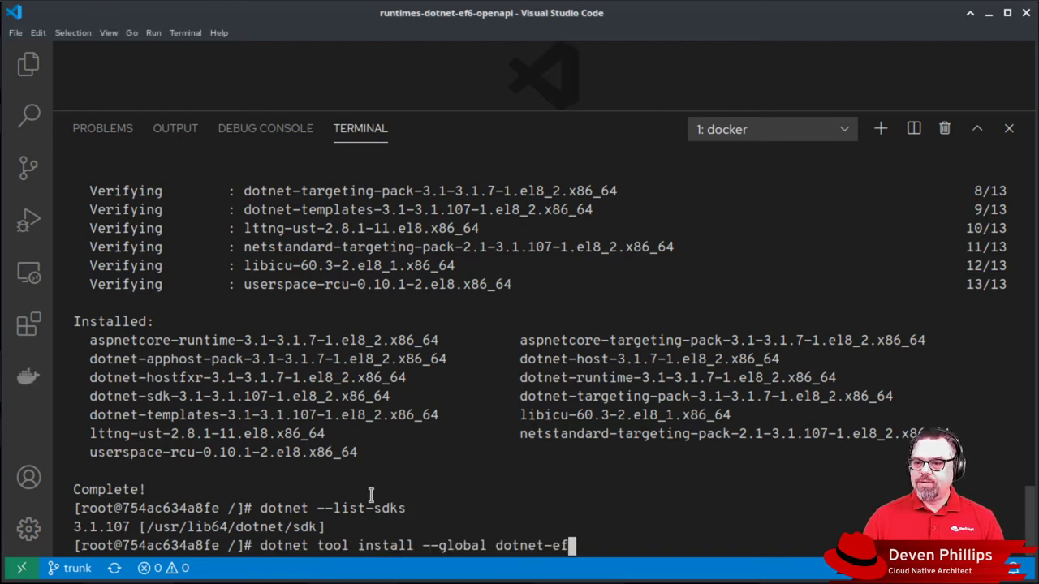
{"action": "double_click", "coordinate": [385, 545]}
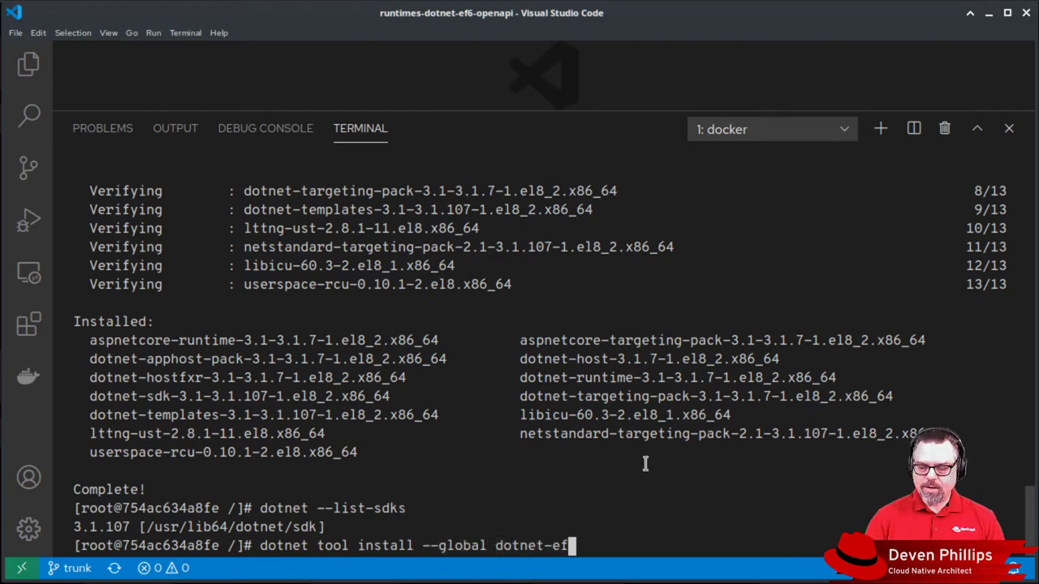
{"action": "key", "text": "Return"}
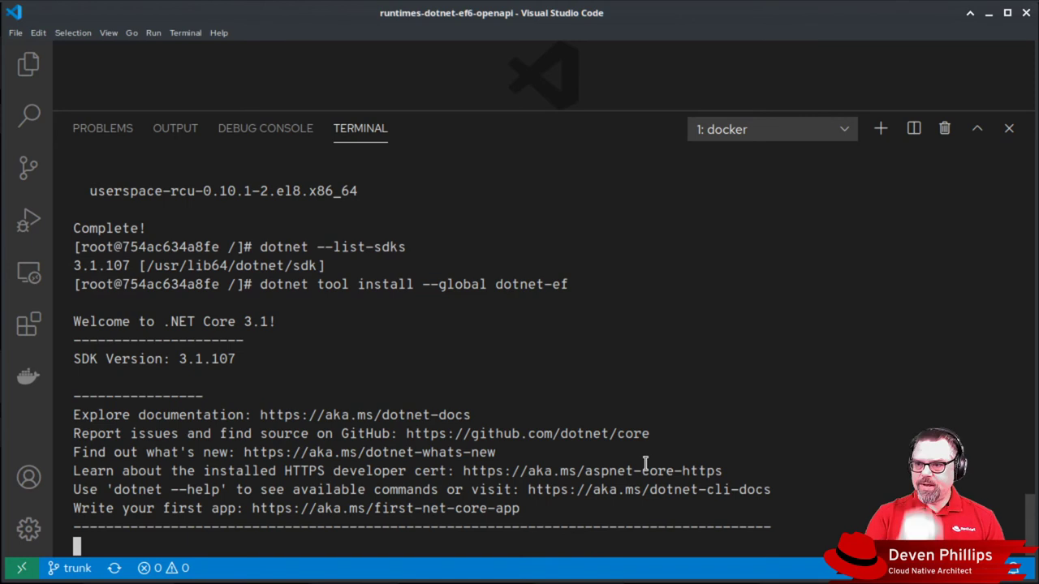
{"action": "scroll", "scroll_direction": "down", "scroll_amount": 3}
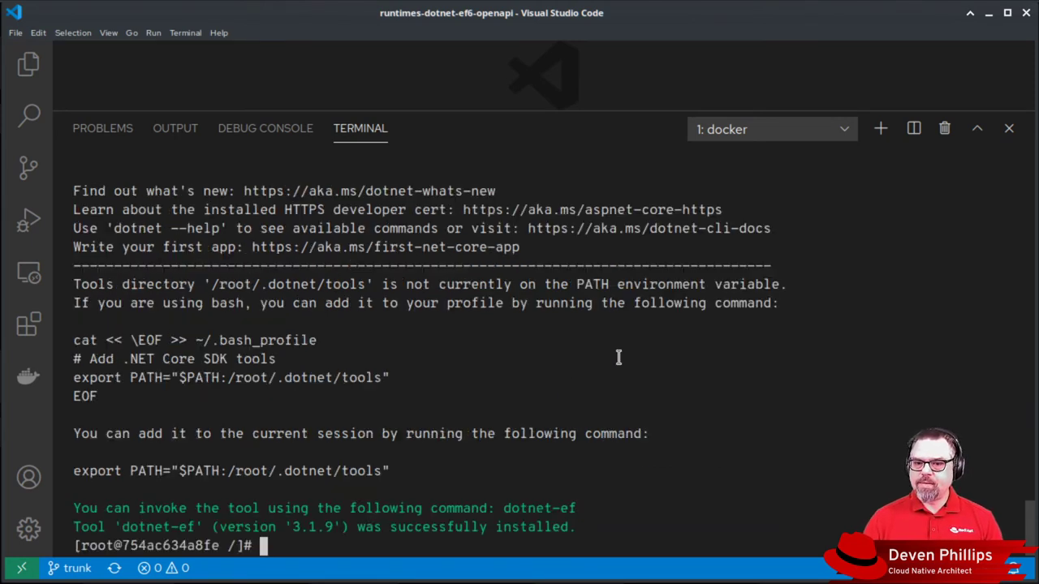
{"action": "mouse_move", "coordinate": [324, 341]}
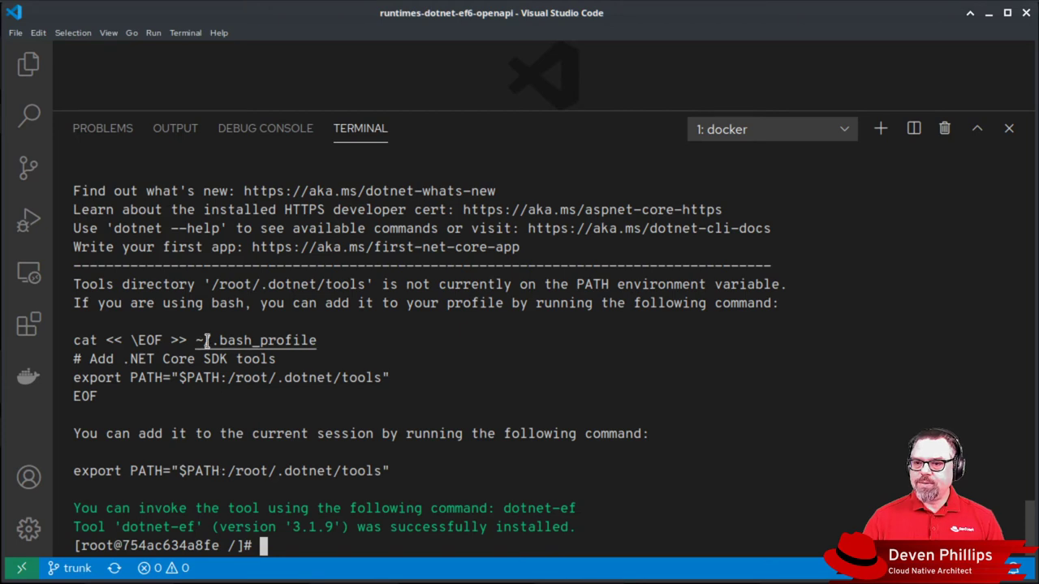
Step: Select the suggested 'export PATH="$PATH:/root/.dotnet/tools"' line to add the tools directory to PATH
{"action": "double_click", "coordinate": [289, 284]}
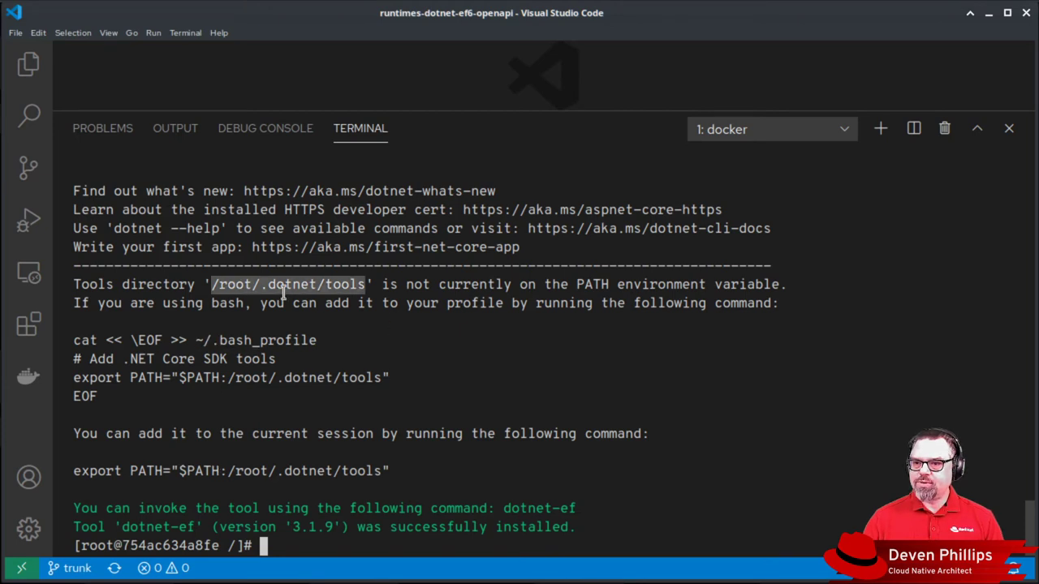
{"action": "mouse_move", "coordinate": [376, 304]}
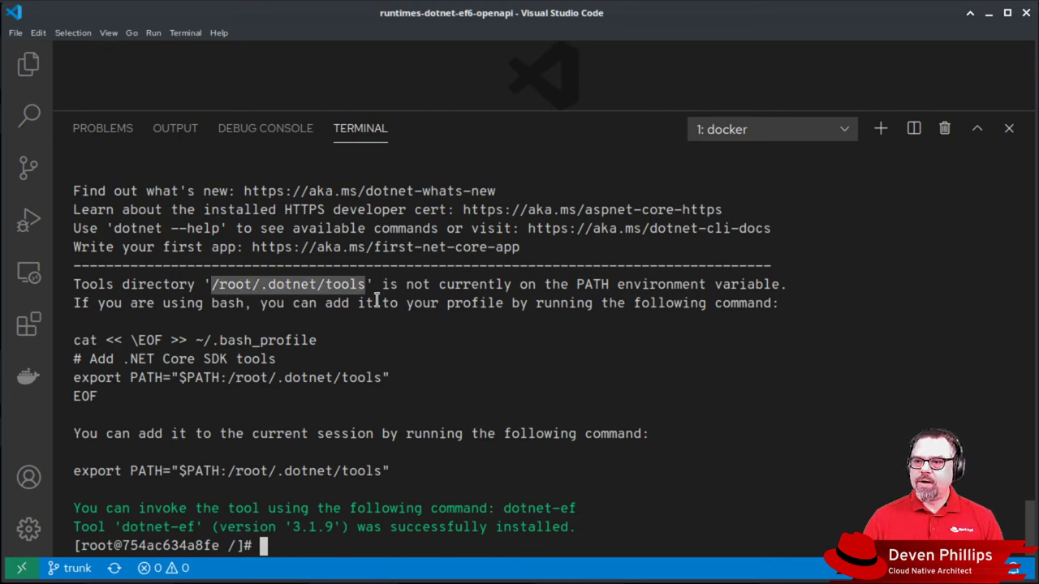
{"action": "mouse_move", "coordinate": [292, 446]}
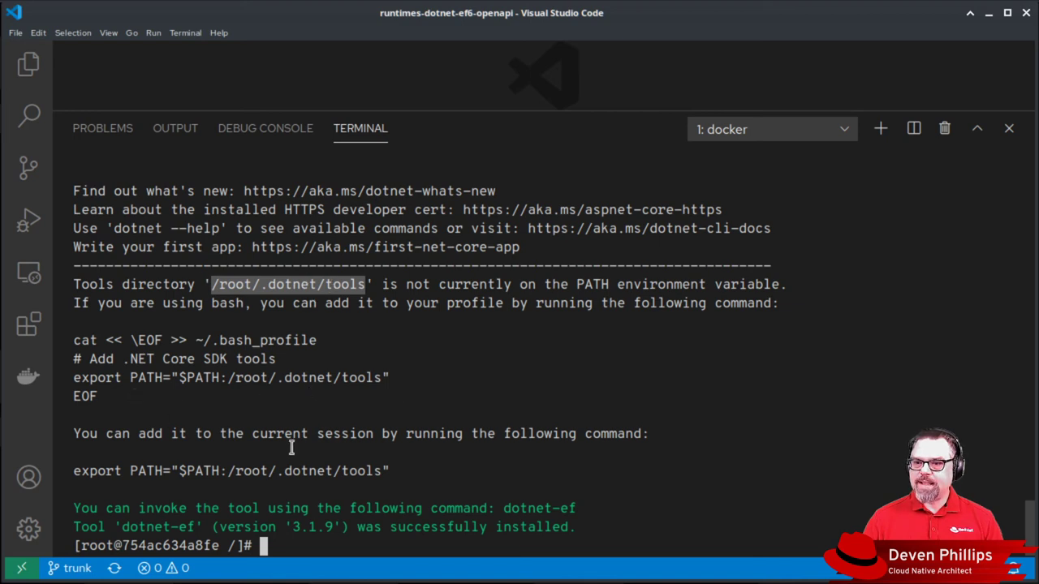
{"action": "triple_click", "coordinate": [231, 470]}
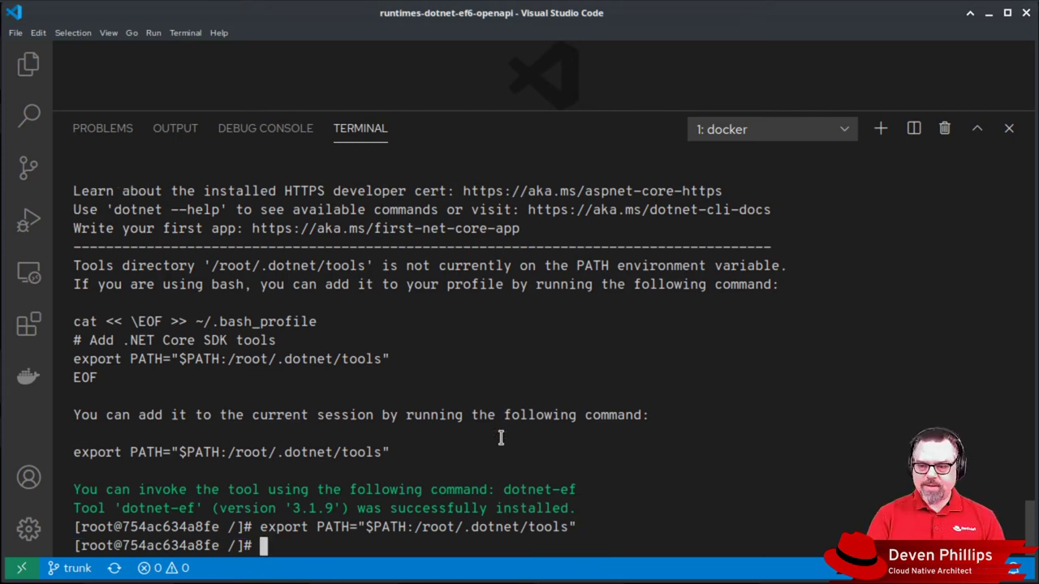
Step: Run 'dotnet ef --help', copy the EF Core tools 3.1.9 version line, and exit to the local shell
{"action": "type", "text": "dotnet ef --help"}
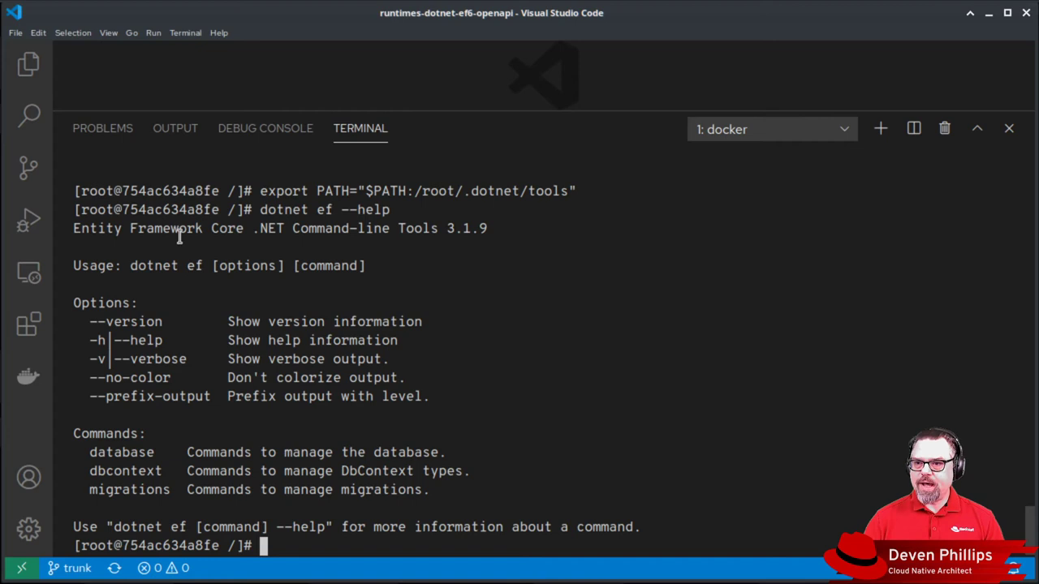
{"action": "triple_click", "coordinate": [279, 227]}
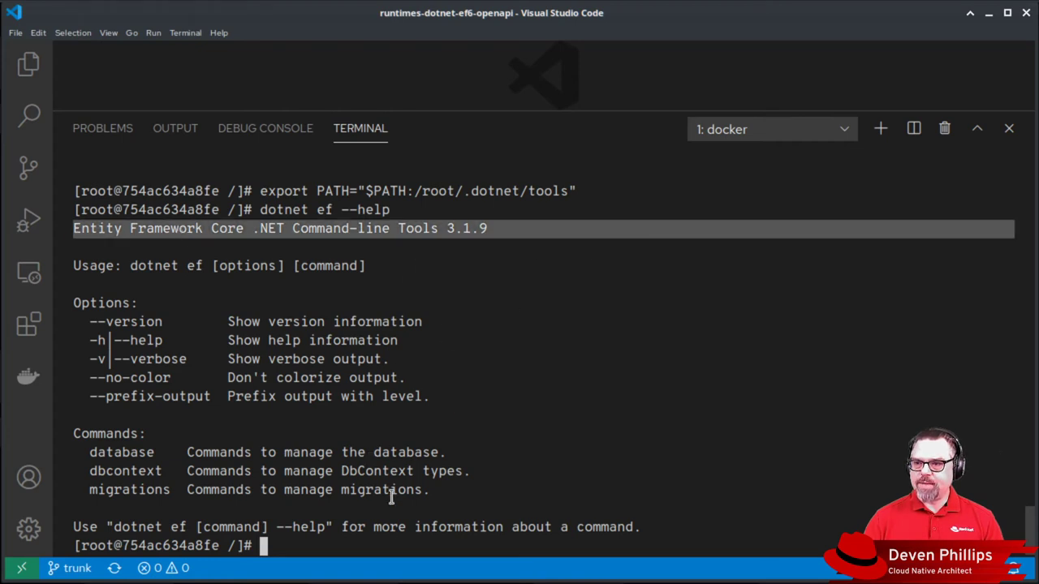
{"action": "mouse_move", "coordinate": [370, 478]}
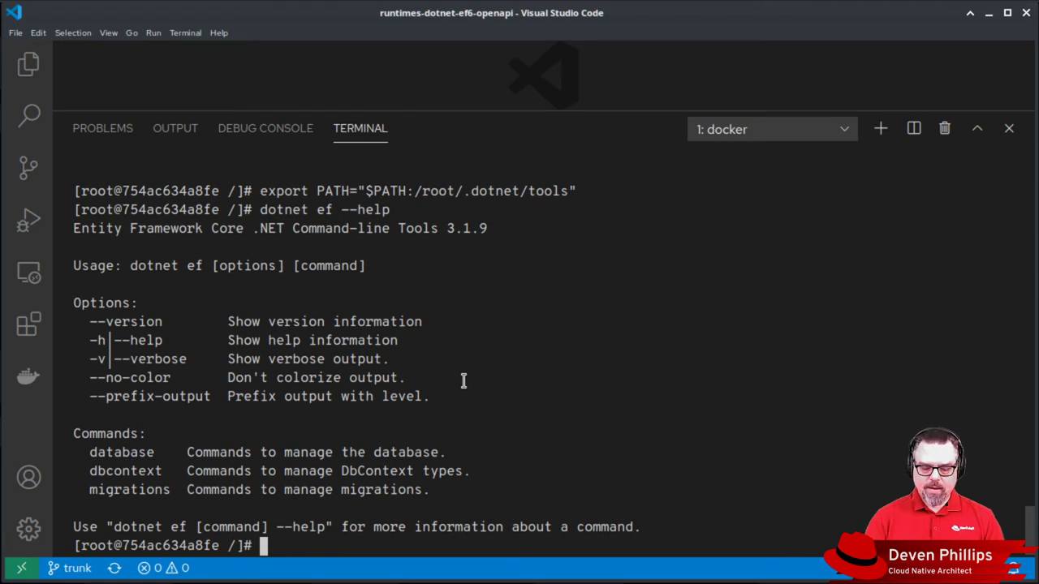
{"action": "right_click", "coordinate": [458, 377]}
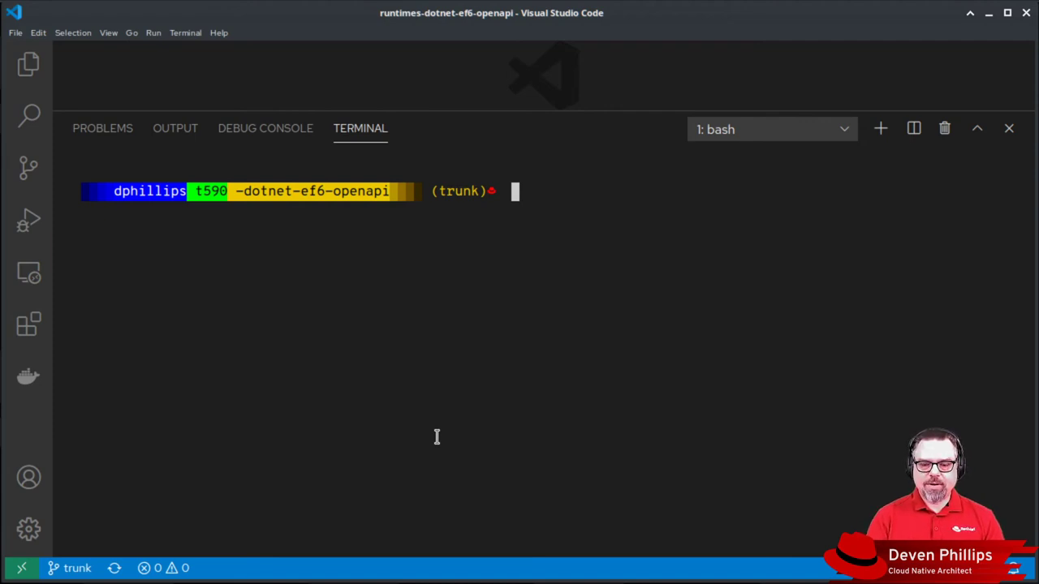
Step: Run 'docker ps' and 'podman ps' showing no containers, then print the docker-compose usage
{"action": "type", "text": "docker ps"}
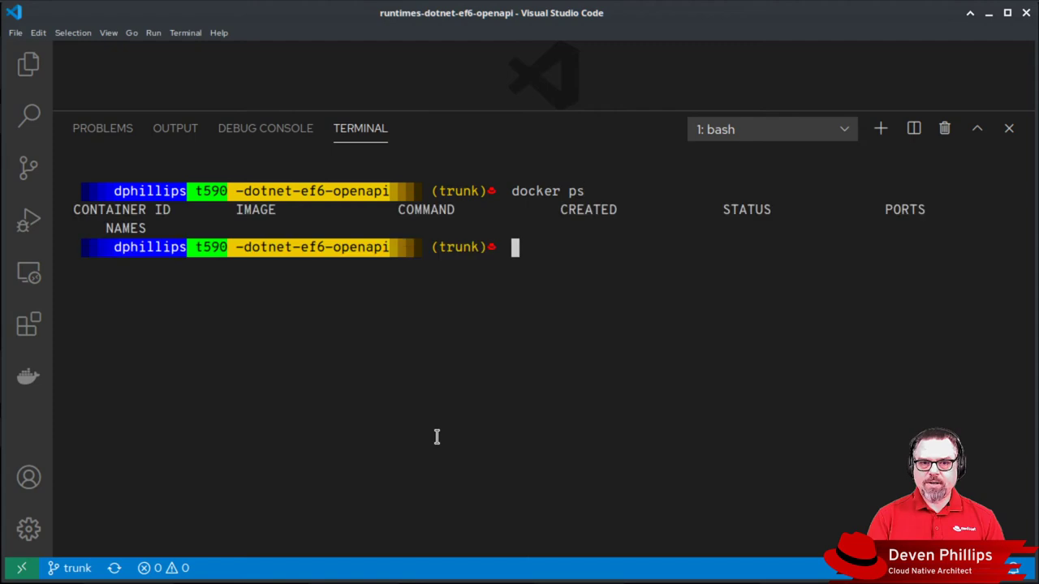
{"action": "type", "text": "postma"}
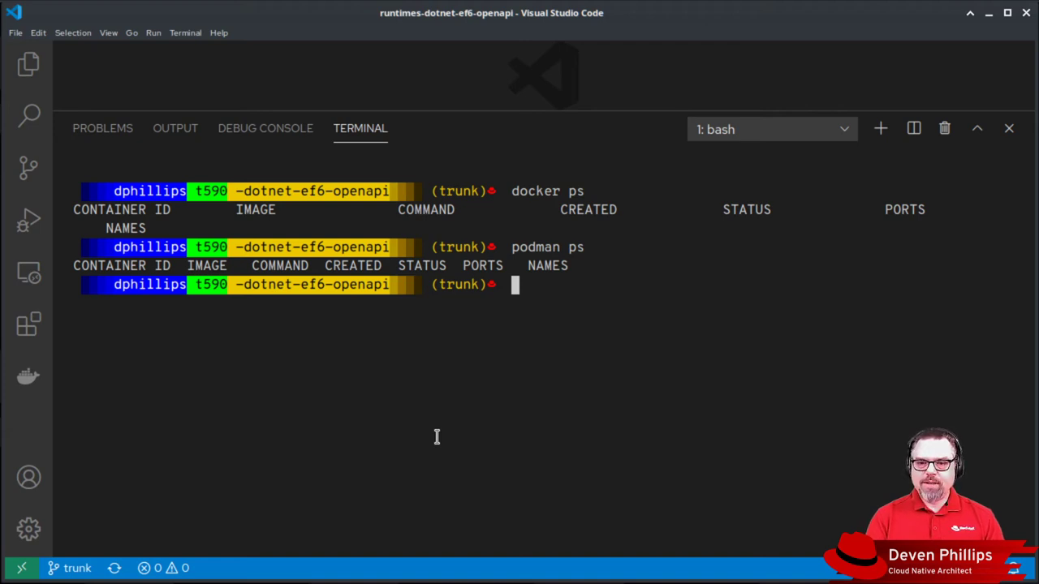
{"action": "type", "text": "docker-co"}
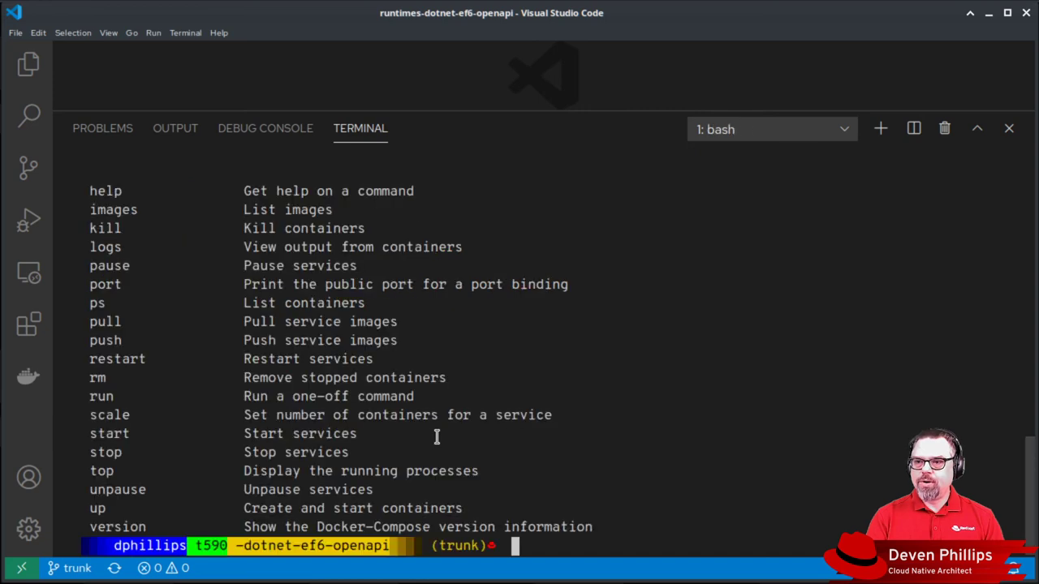
Step: Run 'podman-compose' to print its options and stack commands like up, down and build
{"action": "type", "text": "podmaan"}
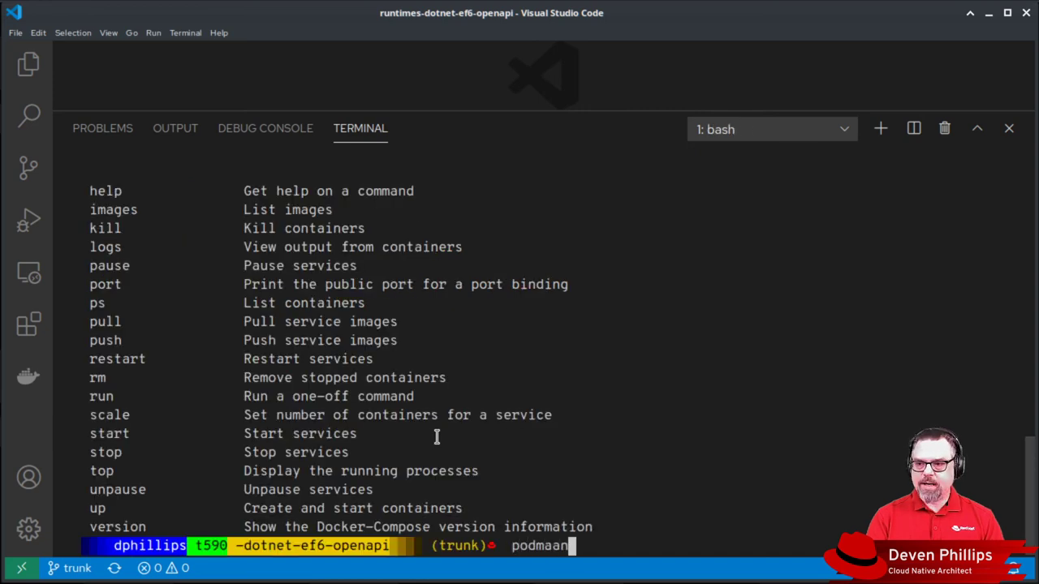
{"action": "type", "text": "="}
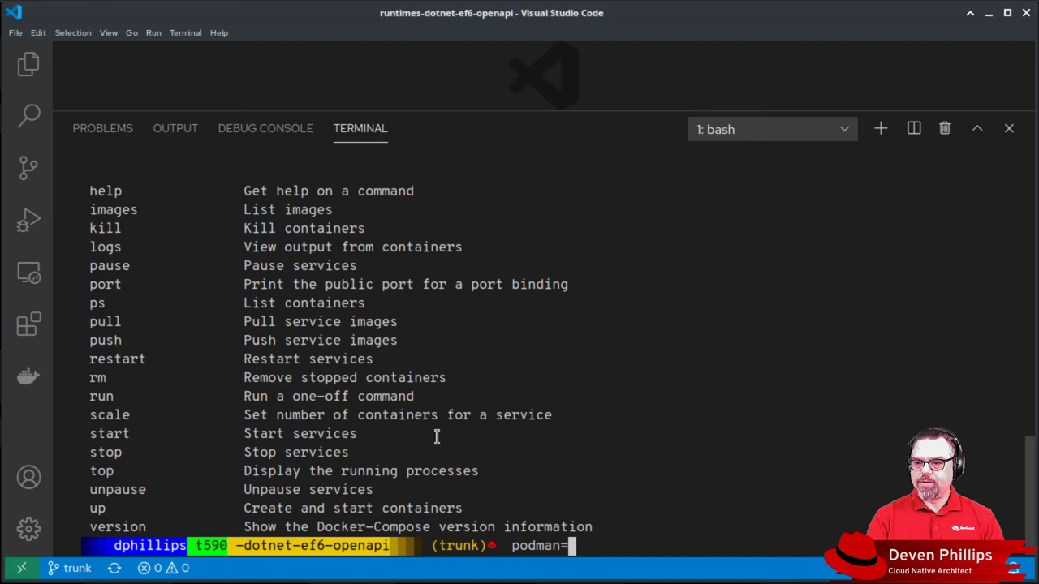
{"action": "type", "text": "compose"}
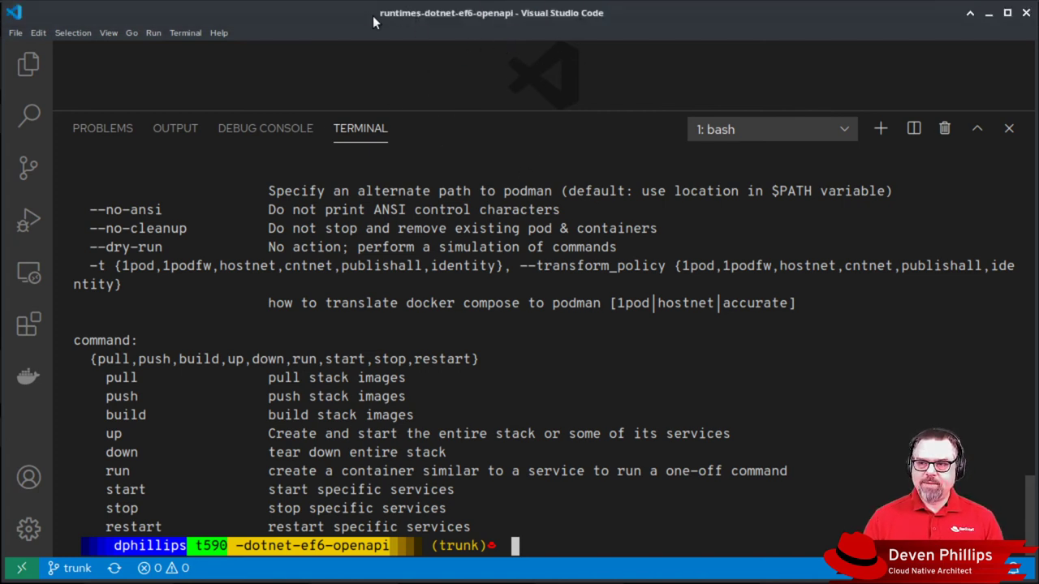
{"action": "mouse_move", "coordinate": [695, 49]}
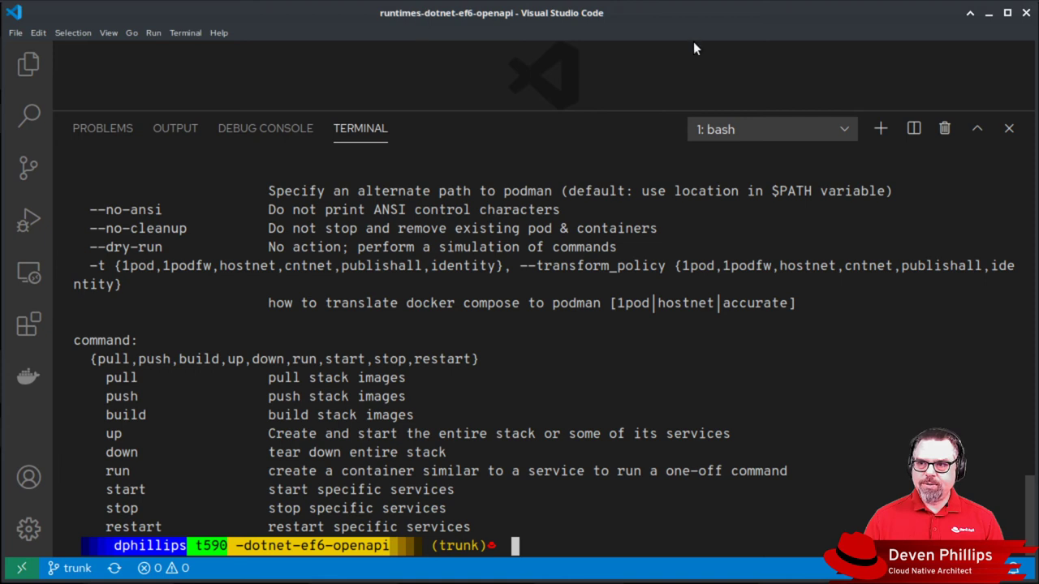
{"action": "mouse_move", "coordinate": [523, 236]}
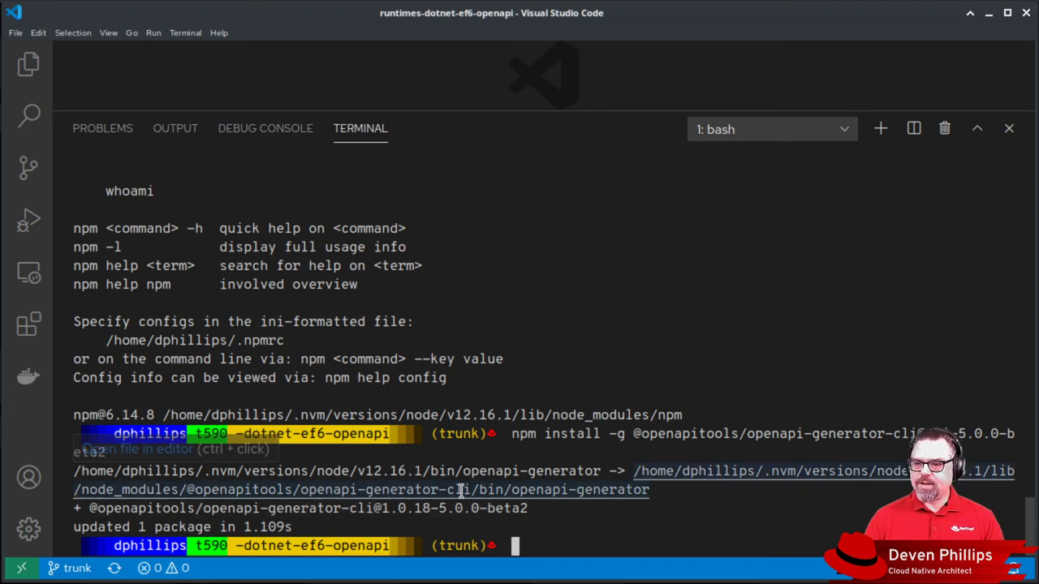
Step: Run 'openapi-generator --version' and highlight the reported 5.0.0-beta2
{"action": "type", "text": "openapi-generator --version"}
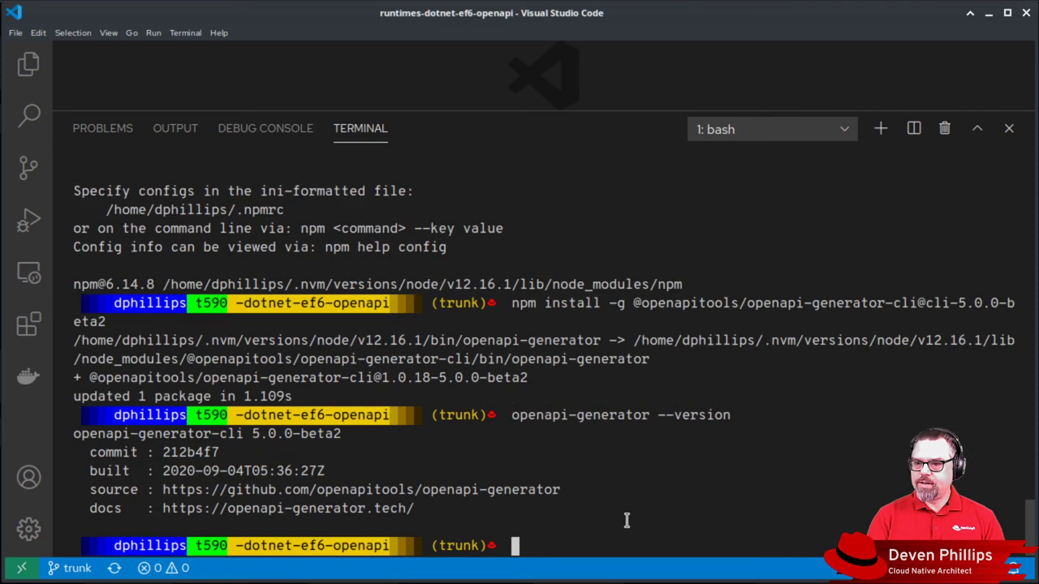
{"action": "double_click", "coordinate": [295, 433]}
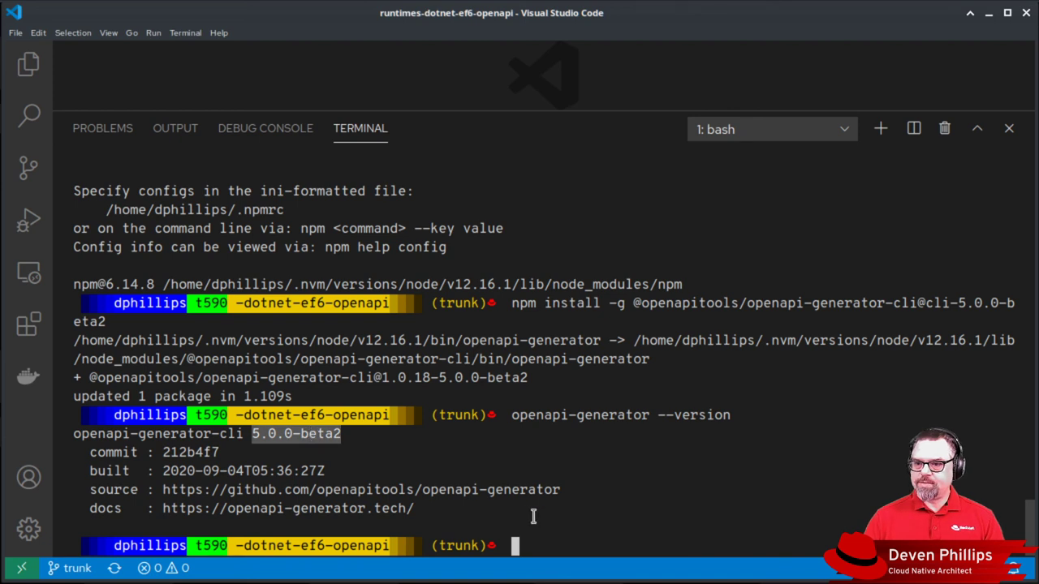
{"action": "mouse_move", "coordinate": [382, 461]}
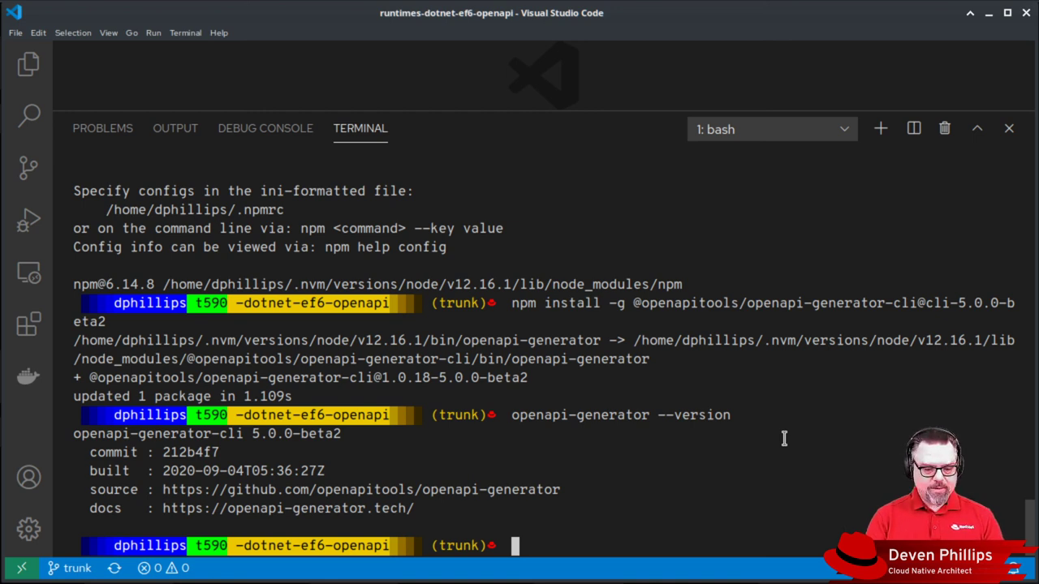
Step: Enter 'brew install minikube' to begin installing minikube through Homebrew
{"action": "type", "text": "brew insts"}
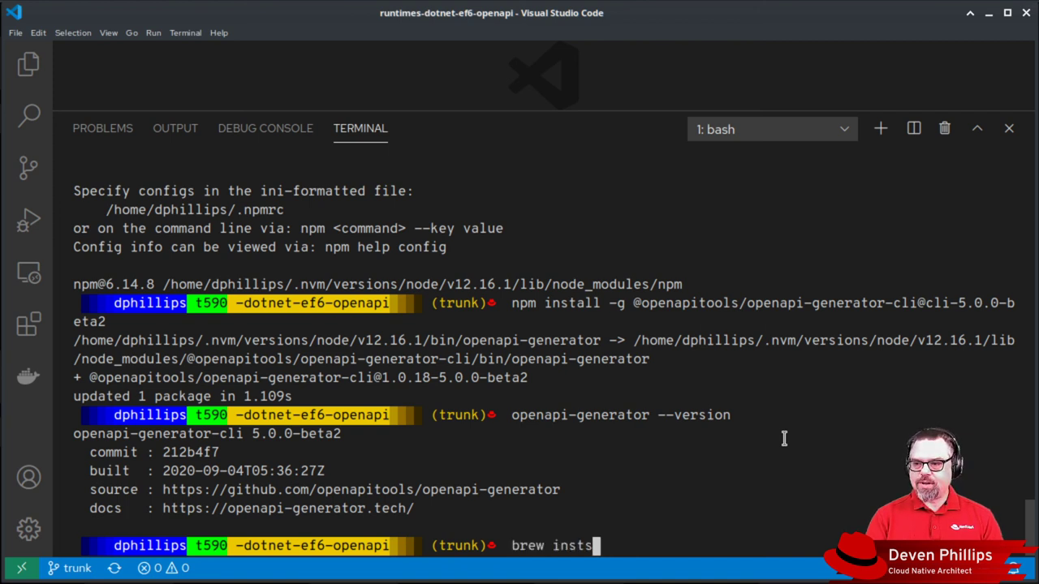
{"action": "type", "text": "all"}
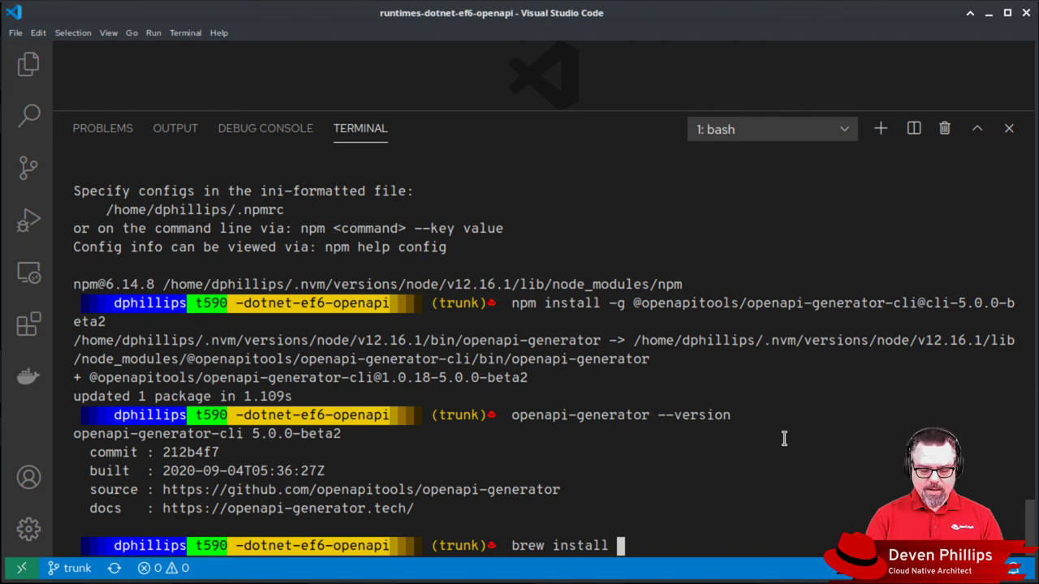
{"action": "type", "text": "minikube"}
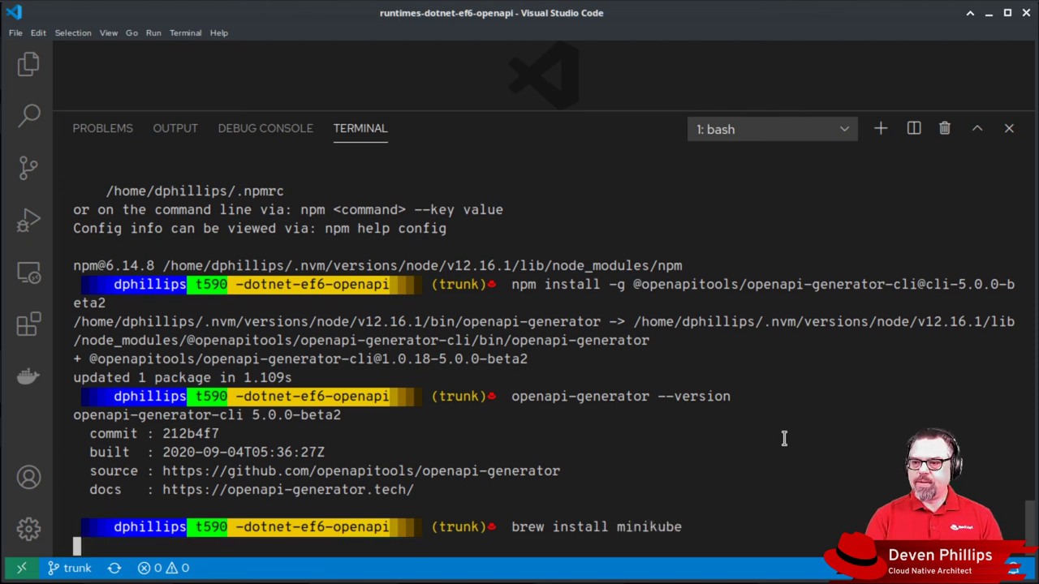